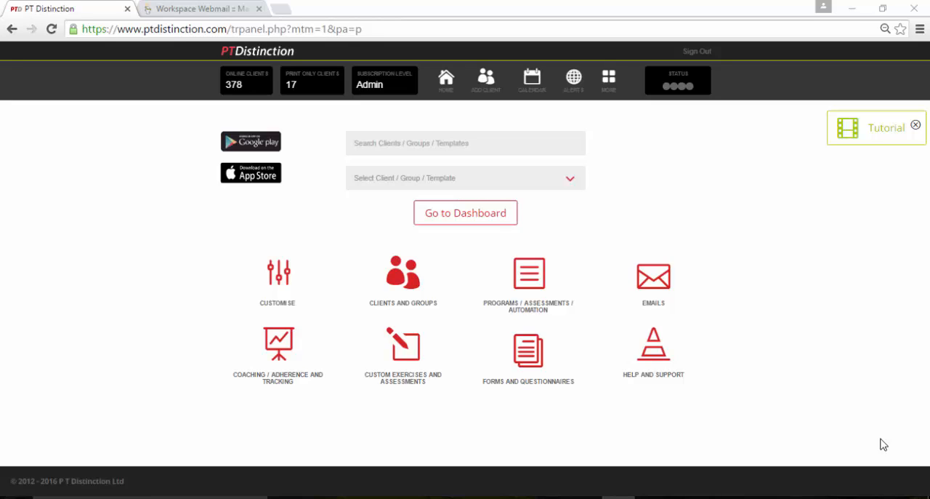
{"action": "mouse_move", "coordinate": [758, 290]}
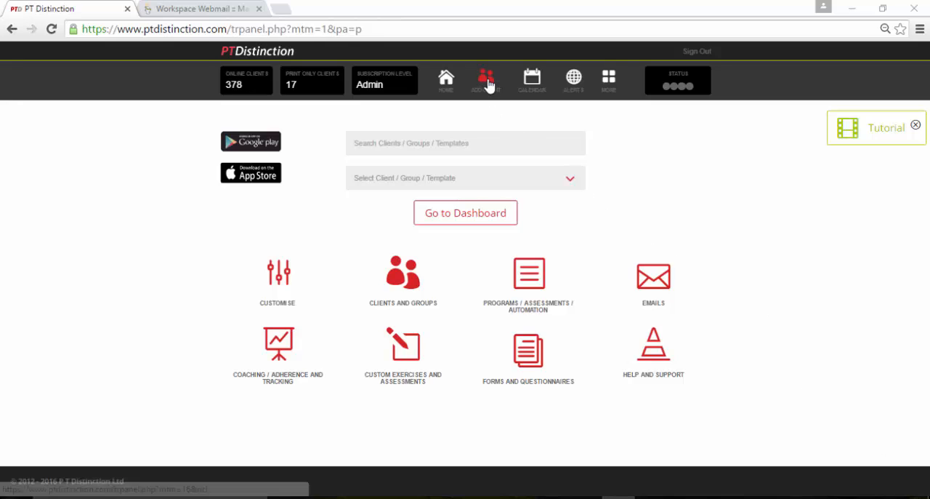
Start a new client with first name, surname, suggested email and male sex, ready to choose a group
{"action": "left_click", "coordinate": [485, 78]}
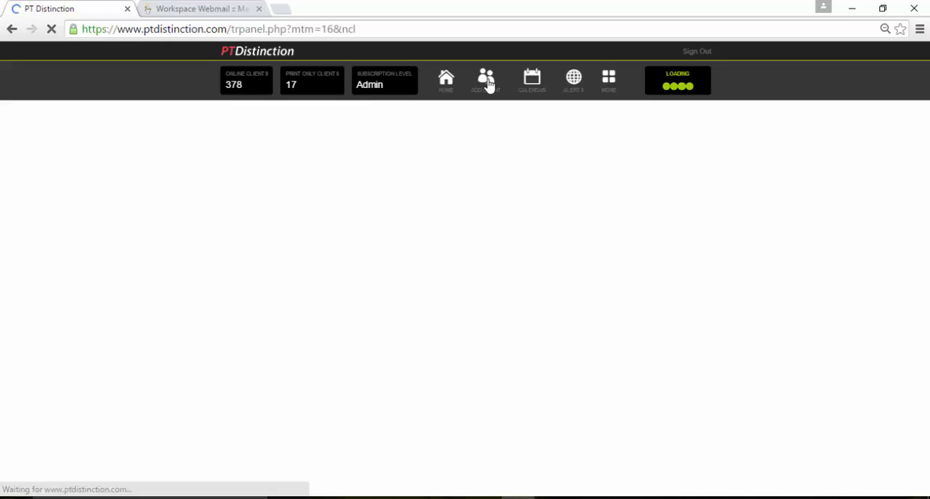
{"action": "left_click", "coordinate": [486, 78]}
{"action": "type", "text": "t"}
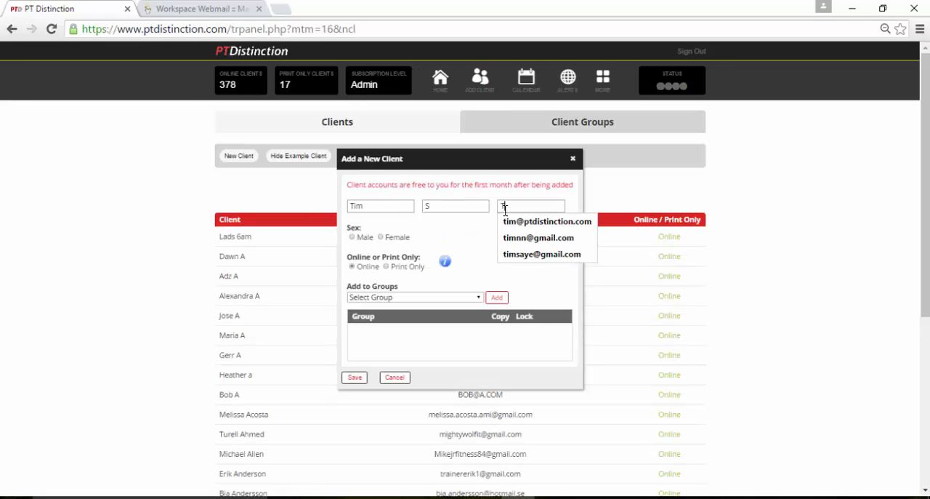
{"action": "left_click", "coordinate": [546, 221]}
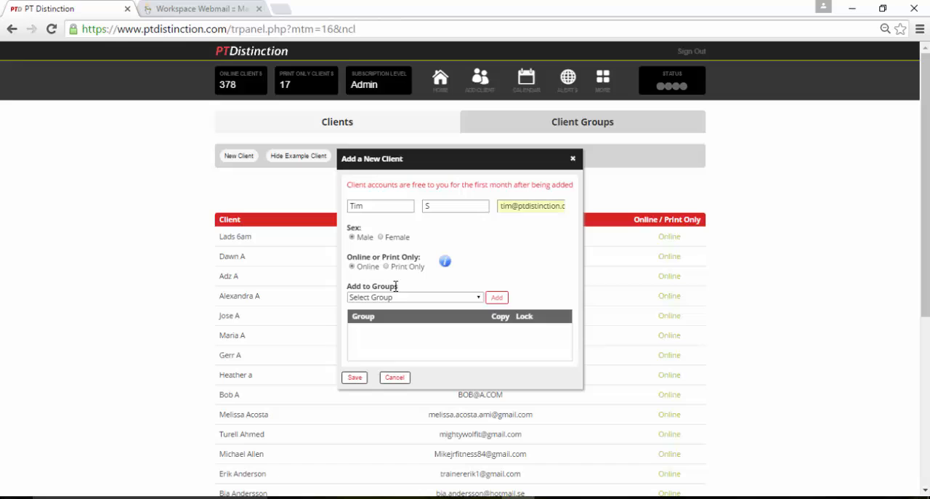
{"action": "left_click", "coordinate": [477, 296]}
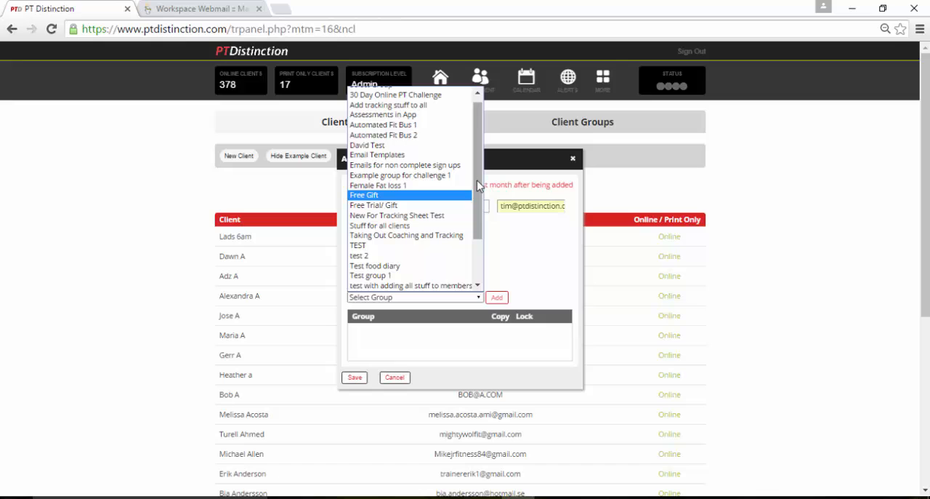
Attach the Welcome Pack - Phone group to the client with its content set to copy
{"action": "scroll", "scroll_direction": "down", "scroll_amount": 3}
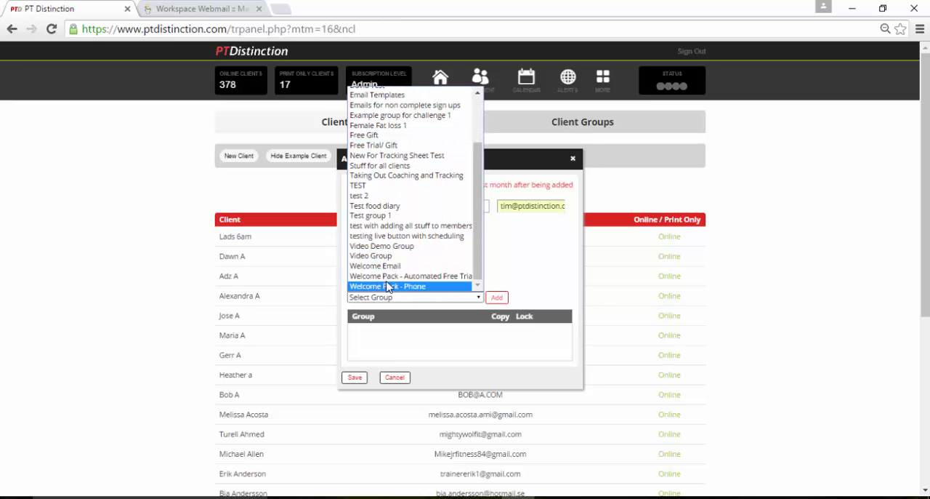
{"action": "left_click", "coordinate": [497, 296]}
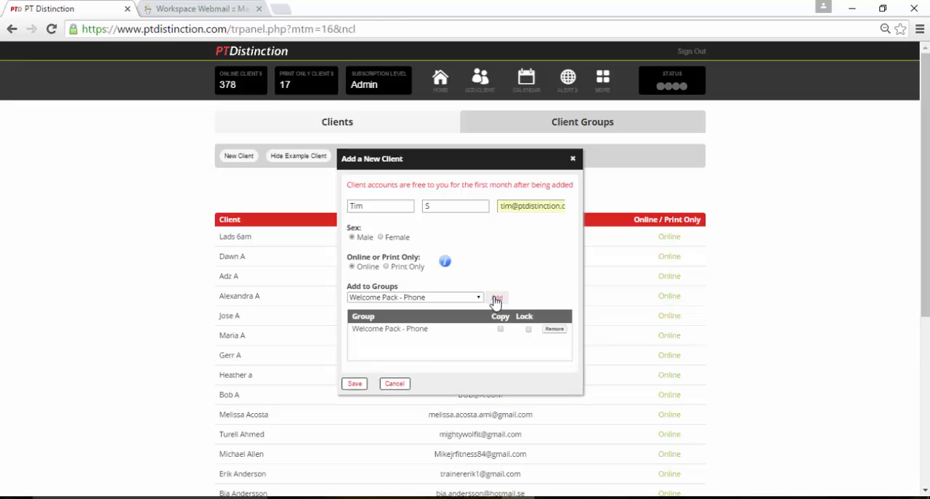
{"action": "left_click", "coordinate": [500, 327]}
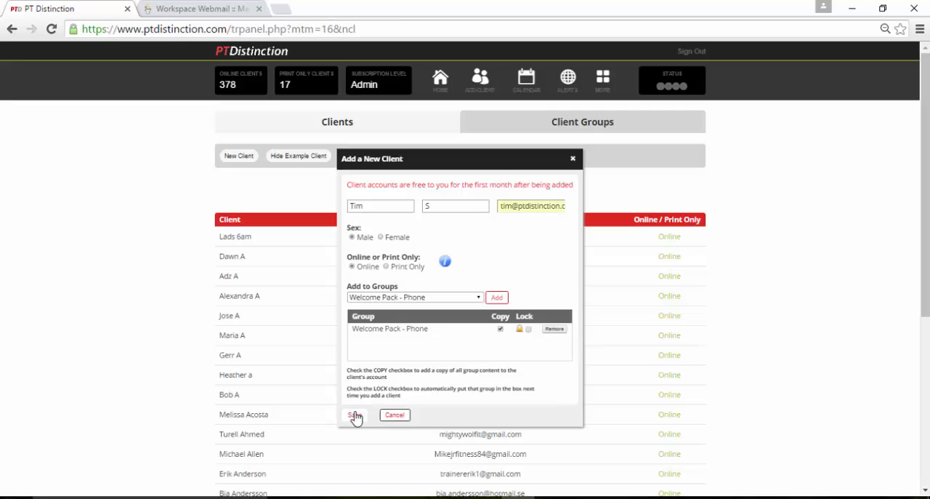
Save the new client, email them their login details, and switch to the webmail inbox
{"action": "left_click", "coordinate": [355, 414]}
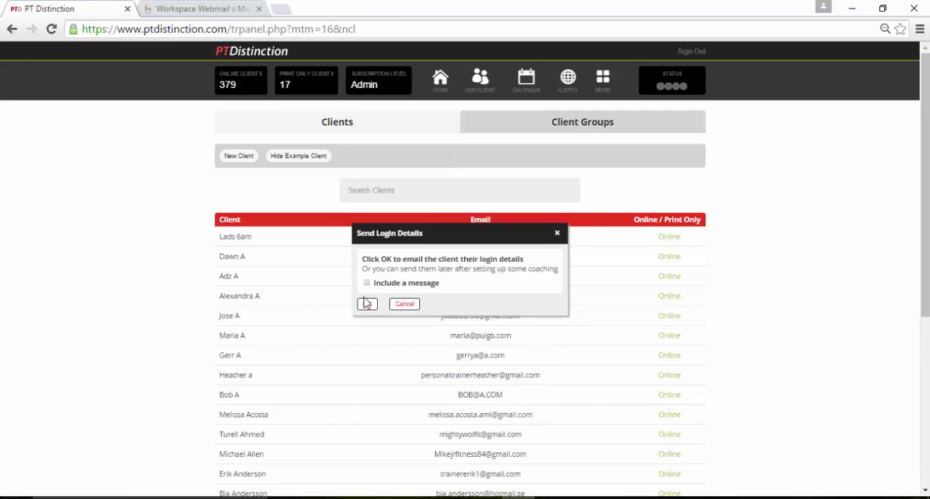
{"action": "left_click", "coordinate": [367, 304]}
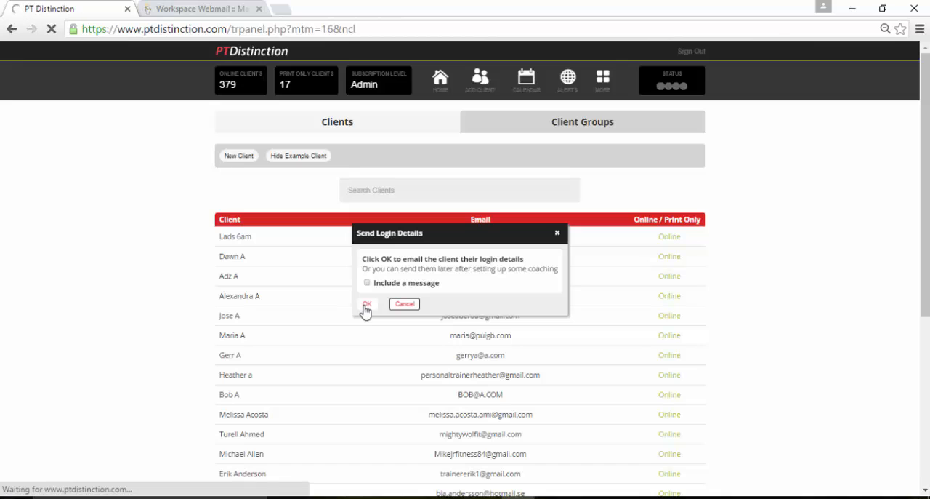
{"action": "left_click", "coordinate": [367, 304]}
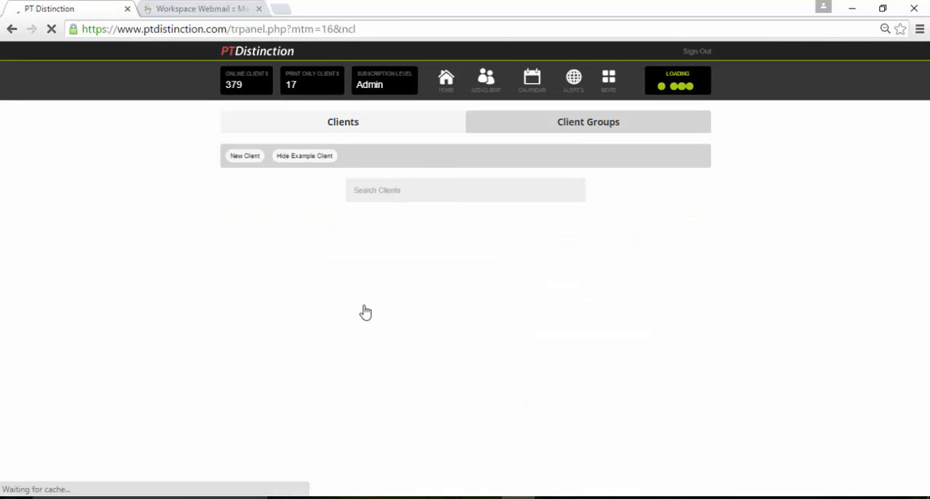
{"action": "left_click", "coordinate": [245, 156]}
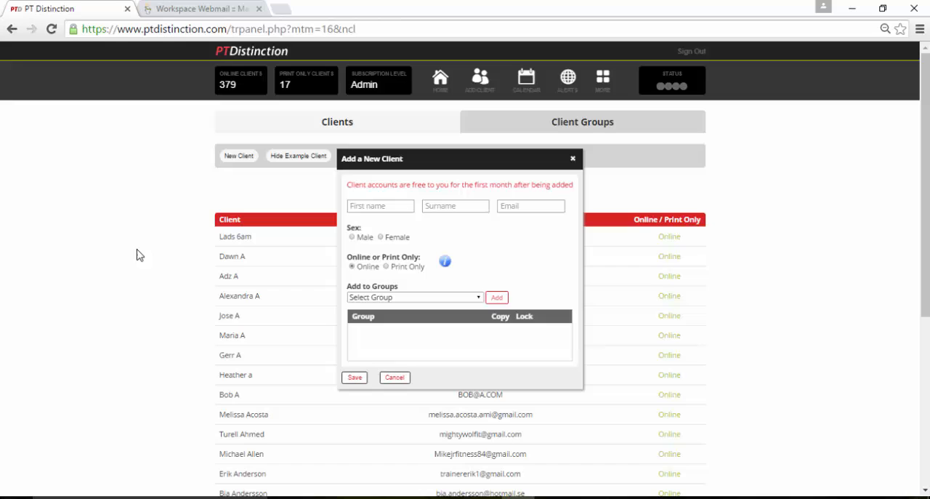
{"action": "mouse_move", "coordinate": [185, 22]}
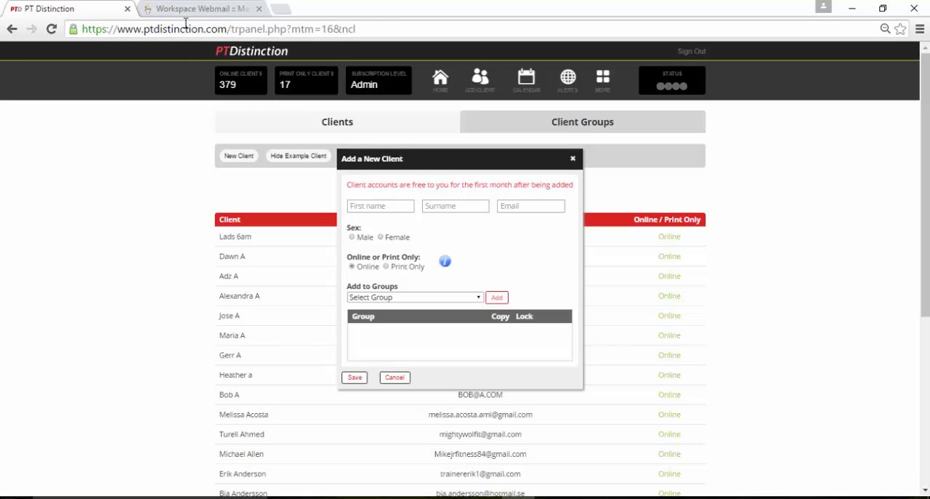
{"action": "left_click", "coordinate": [196, 8]}
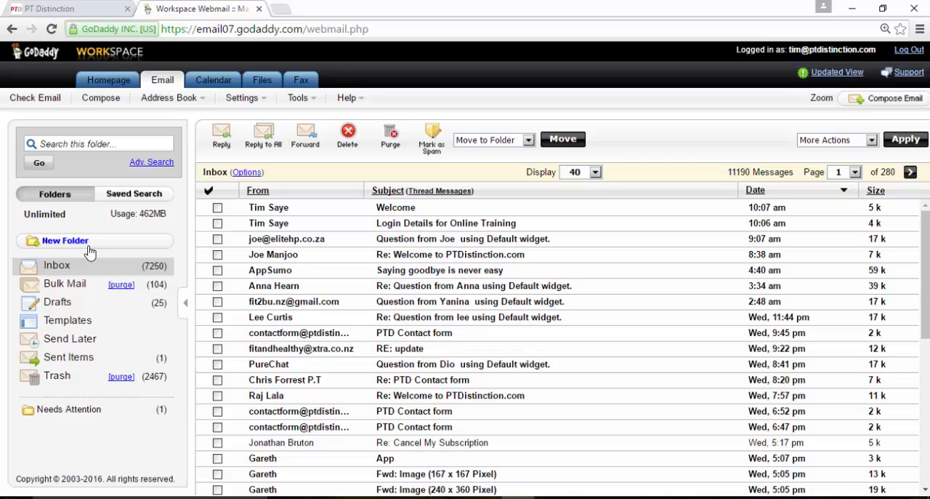
{"action": "mouse_move", "coordinate": [243, 223]}
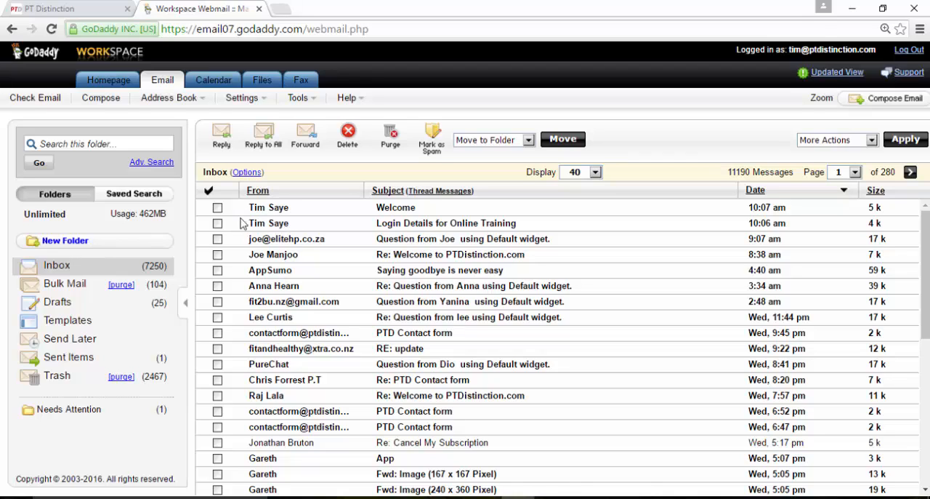
{"action": "mouse_move", "coordinate": [415, 214]}
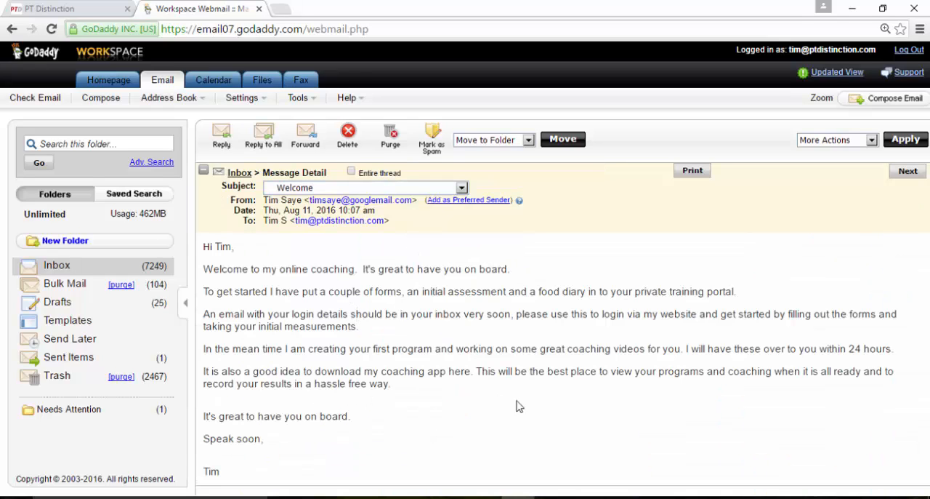
{"action": "mouse_move", "coordinate": [309, 320]}
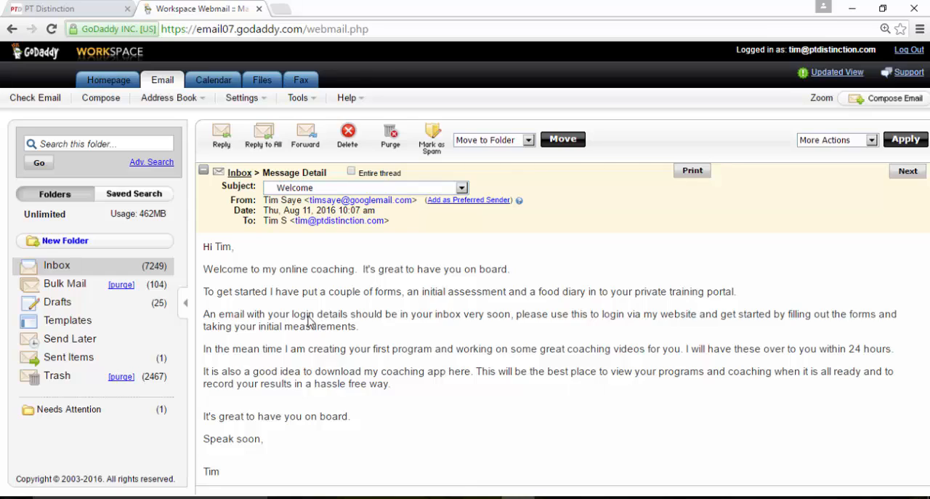
{"action": "mouse_move", "coordinate": [501, 324]}
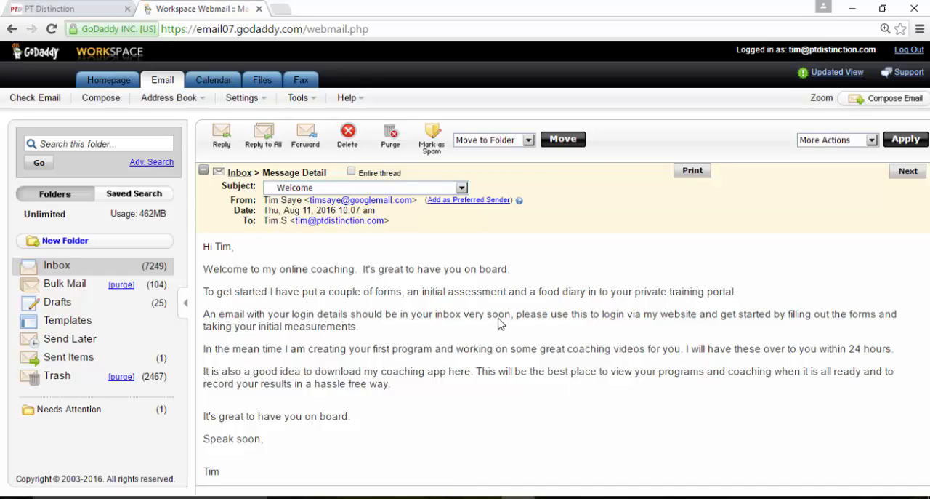
{"action": "mouse_move", "coordinate": [487, 316]}
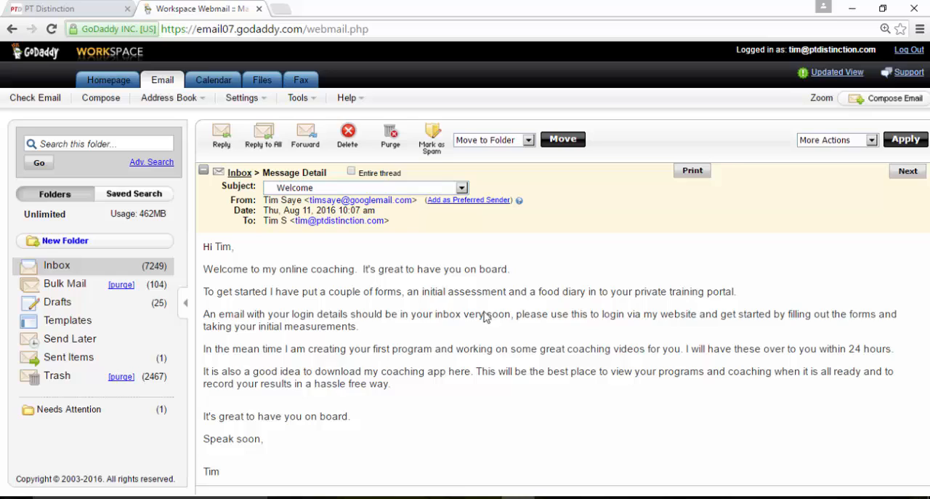
{"action": "mouse_move", "coordinate": [509, 340]}
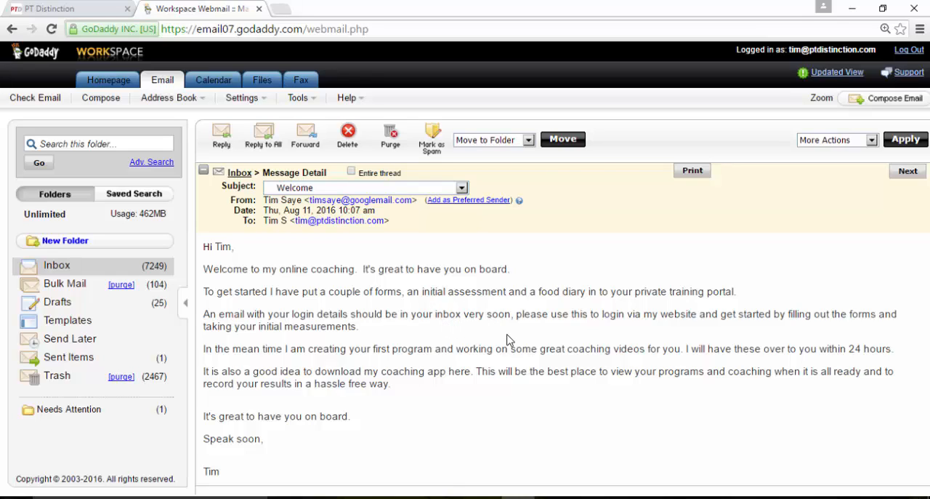
{"action": "mouse_move", "coordinate": [449, 325]}
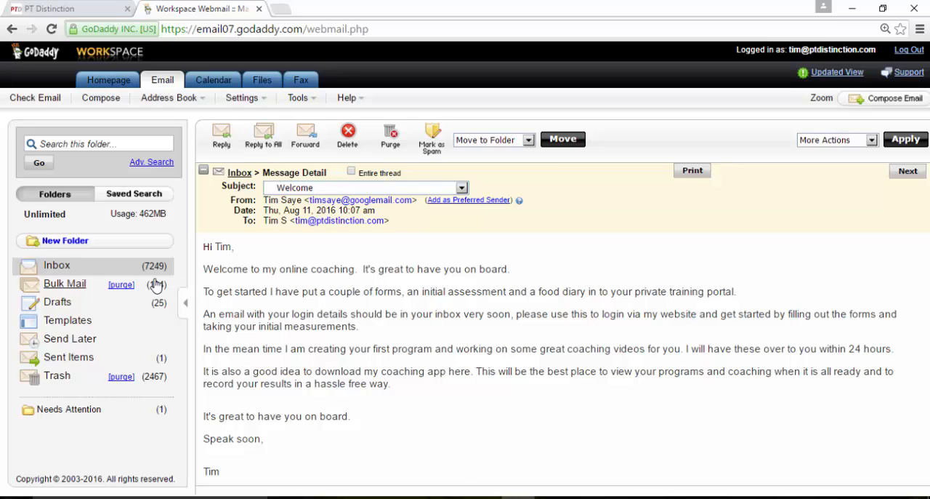
Read the Login Details for Online Training email, copy its password and follow its login link
{"action": "left_click", "coordinate": [57, 265]}
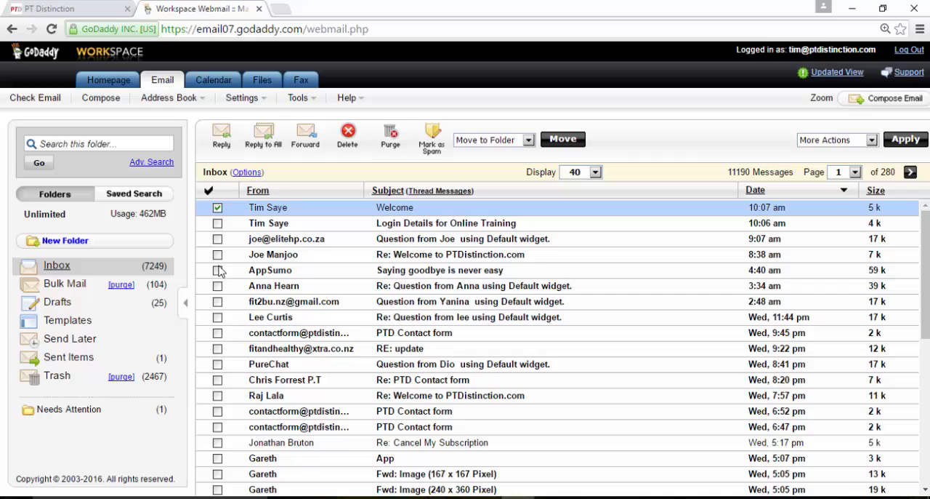
{"action": "left_click", "coordinate": [446, 223]}
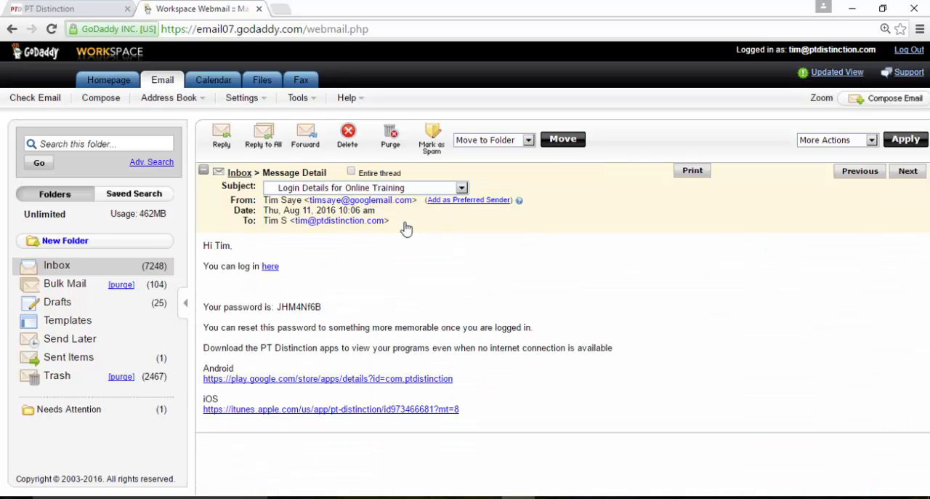
{"action": "mouse_move", "coordinate": [398, 278]}
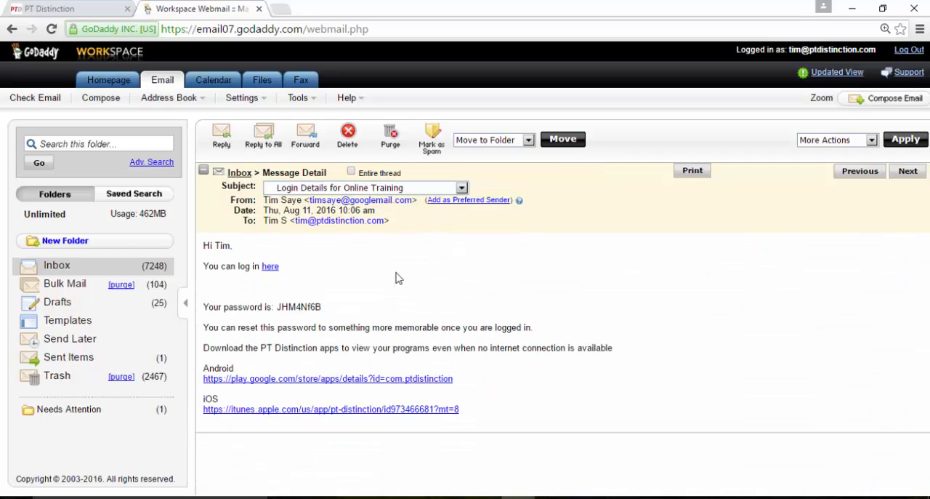
{"action": "mouse_move", "coordinate": [302, 292]}
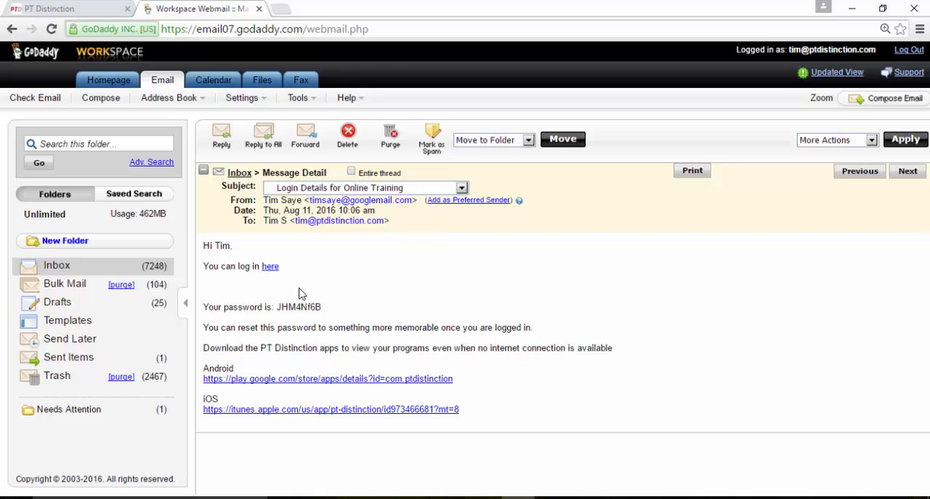
{"action": "mouse_move", "coordinate": [293, 309]}
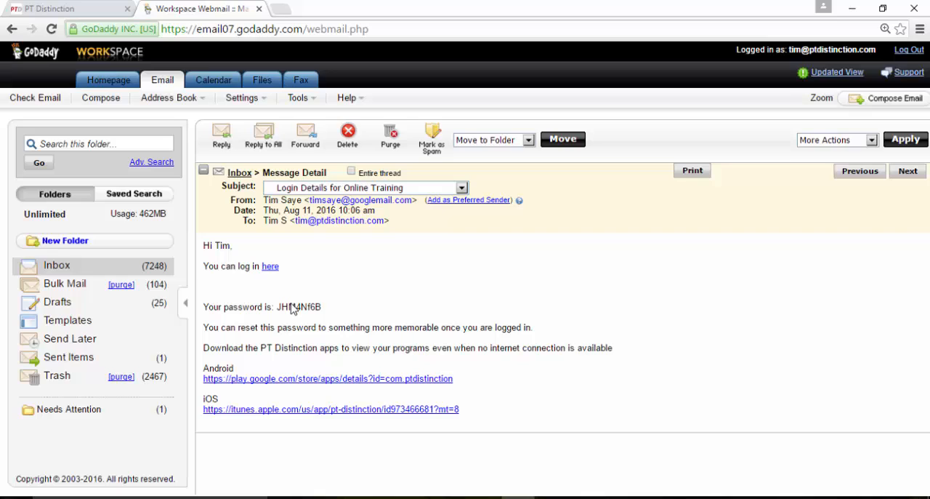
{"action": "mouse_move", "coordinate": [297, 341]}
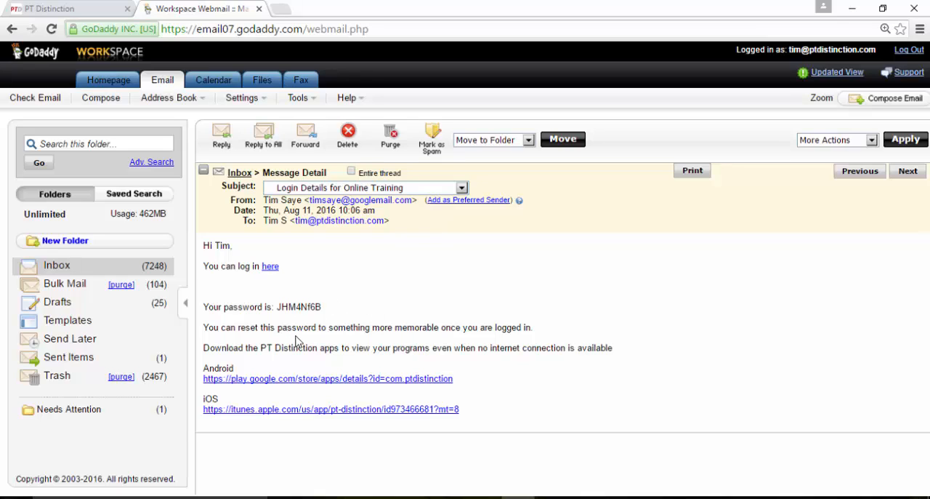
{"action": "mouse_move", "coordinate": [309, 366]}
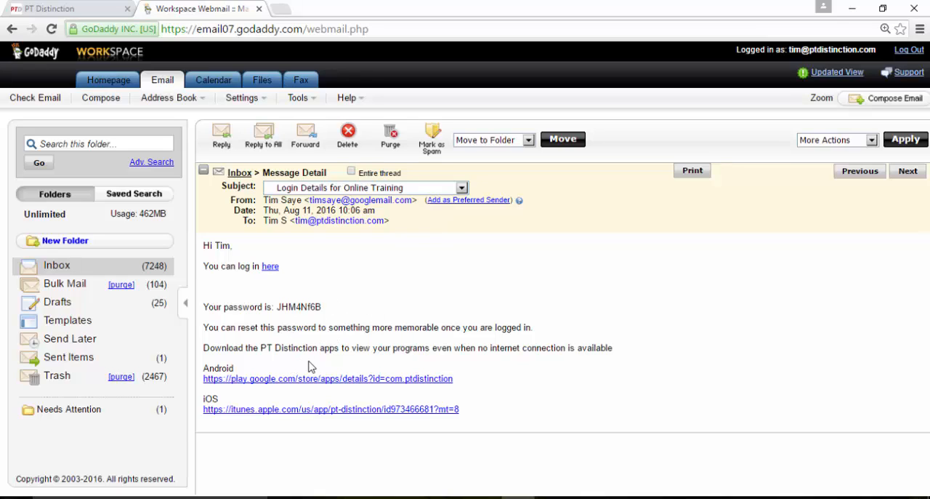
{"action": "mouse_move", "coordinate": [276, 373]}
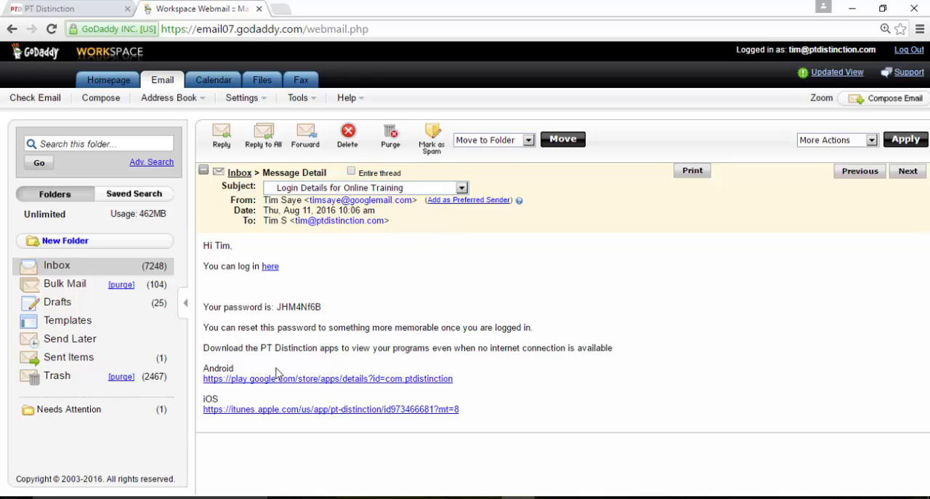
{"action": "mouse_move", "coordinate": [309, 350]}
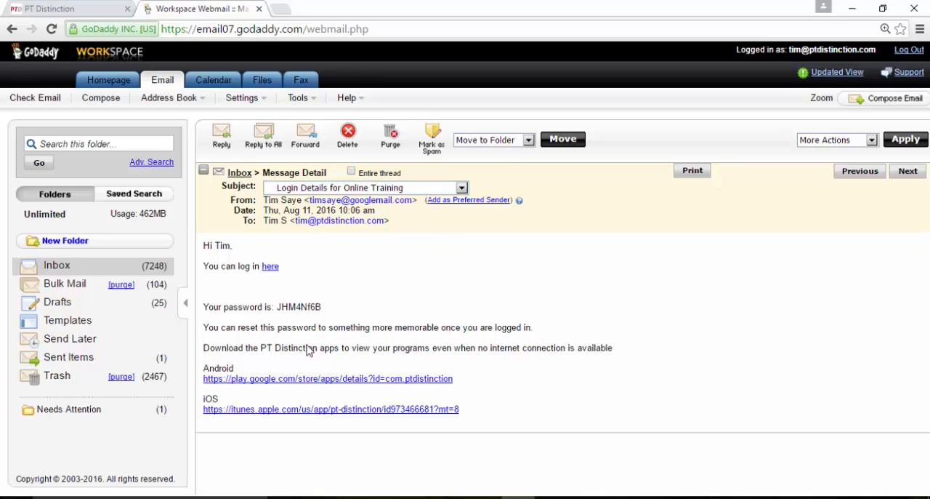
{"action": "mouse_move", "coordinate": [343, 297]}
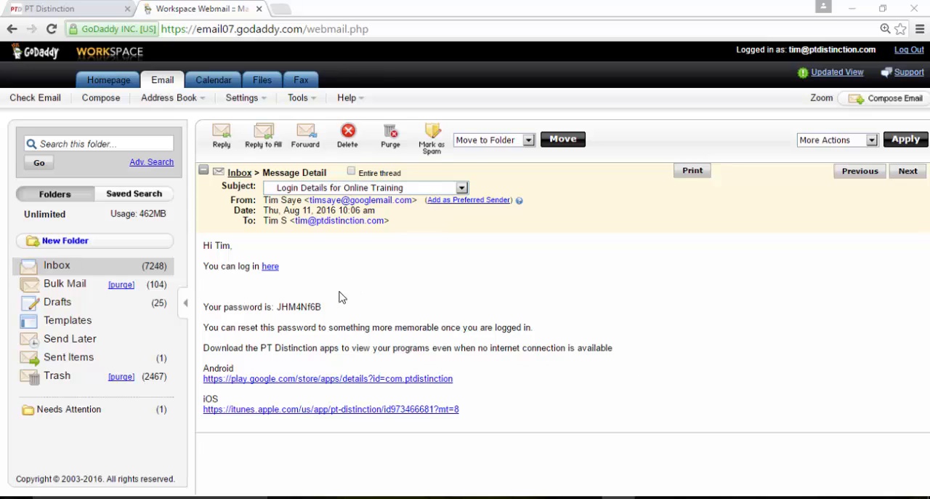
{"action": "double_click", "coordinate": [298, 306]}
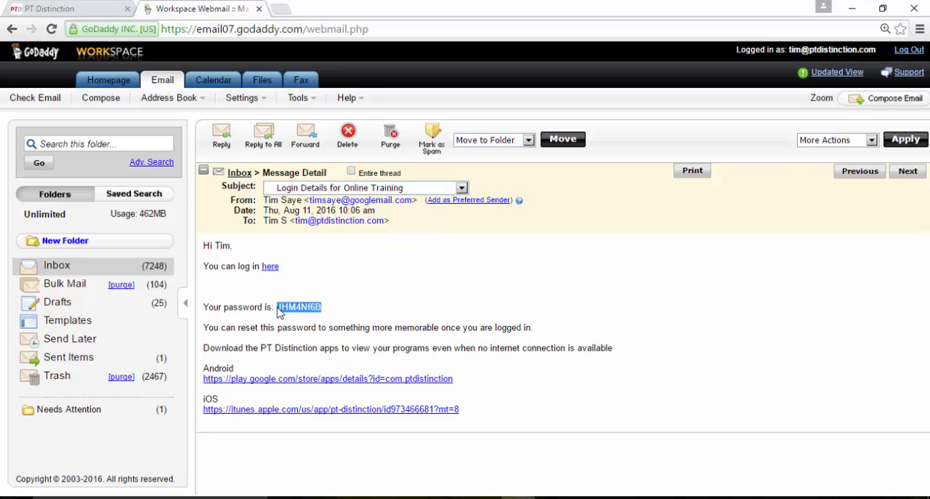
{"action": "mouse_move", "coordinate": [280, 275]}
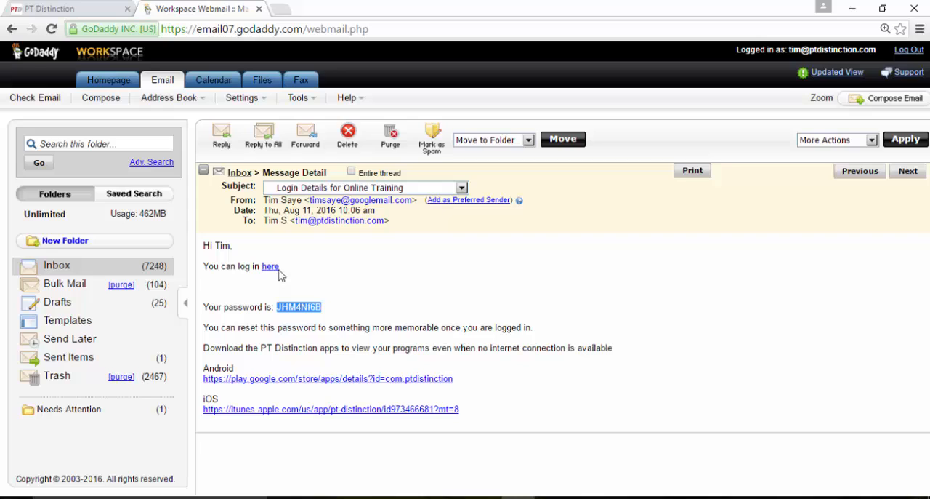
{"action": "left_click", "coordinate": [269, 266]}
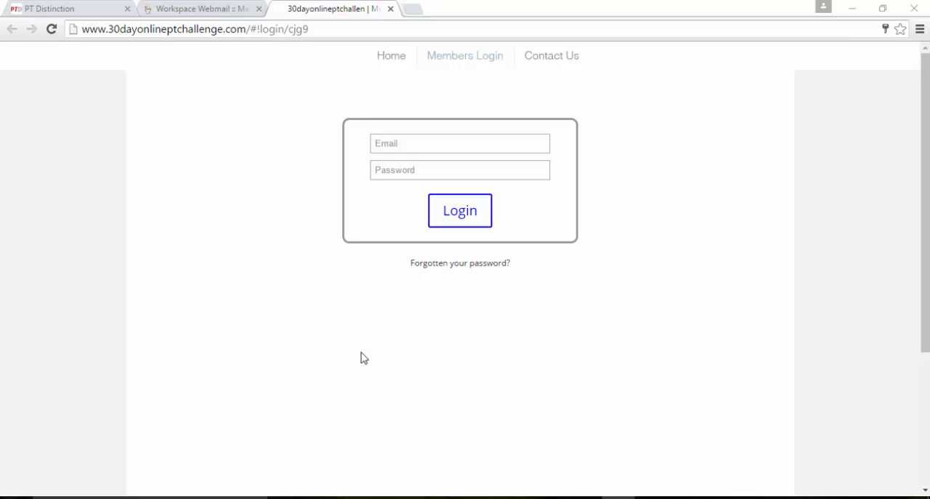
{"action": "mouse_move", "coordinate": [296, 306]}
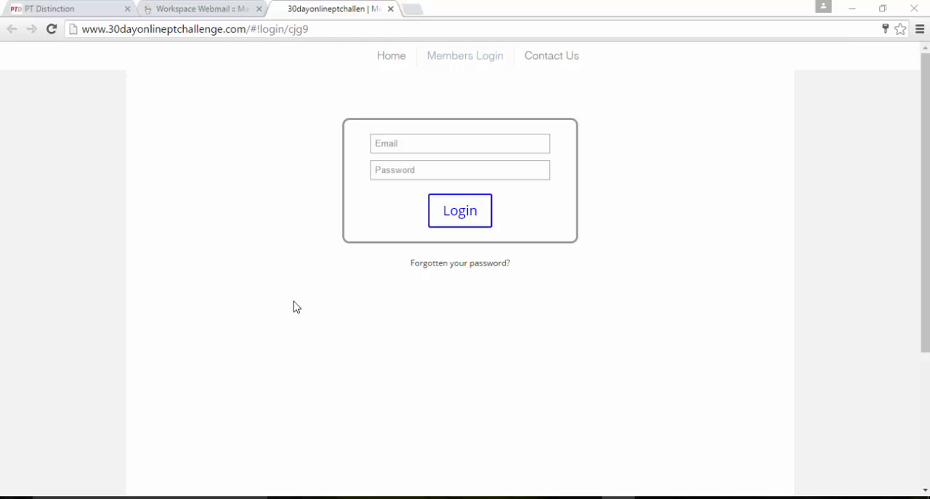
Log into the member area with the client's email and the pasted password
{"action": "left_click", "coordinate": [460, 143]}
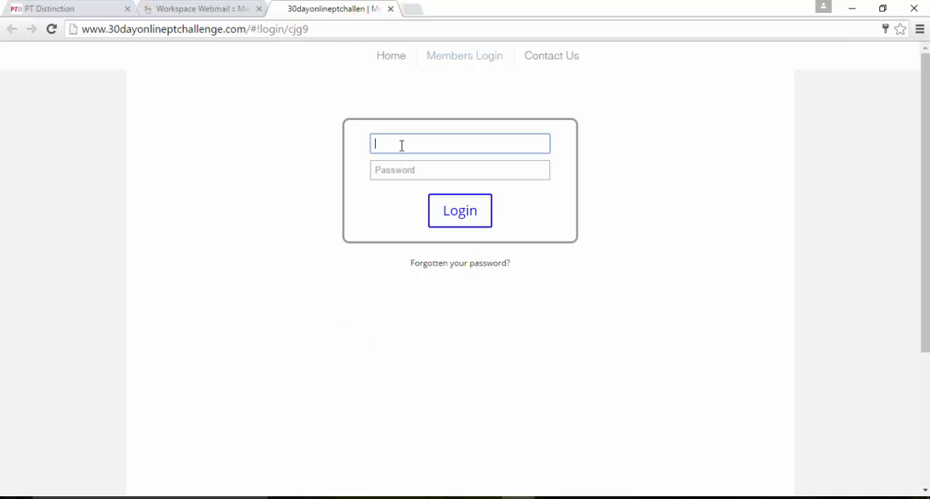
{"action": "right_click", "coordinate": [460, 169]}
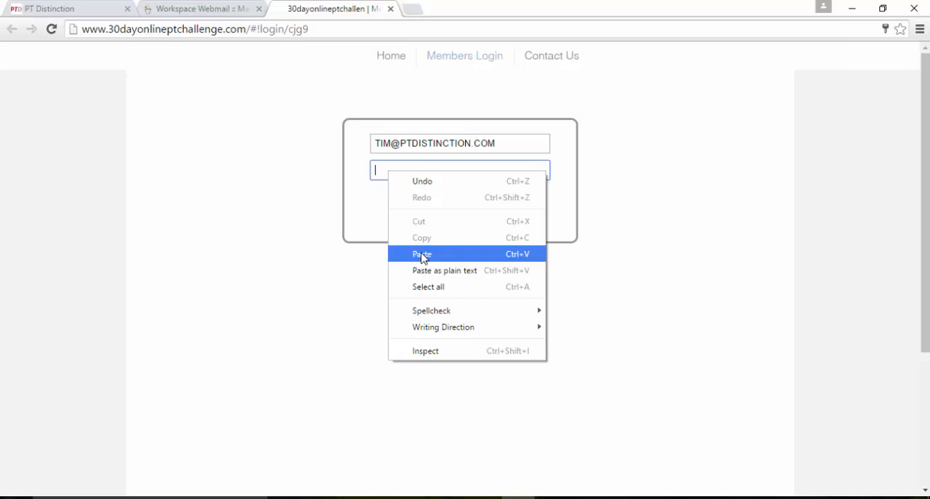
{"action": "left_click", "coordinate": [422, 254]}
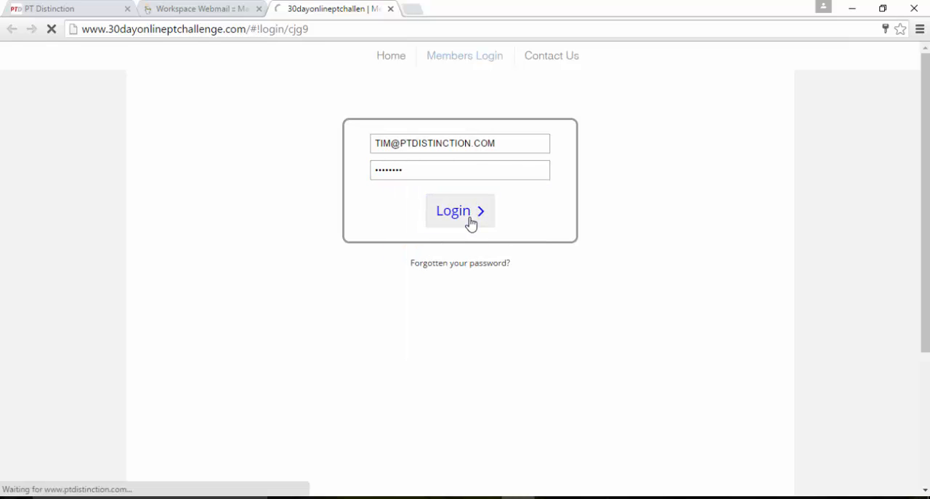
{"action": "left_click", "coordinate": [460, 210]}
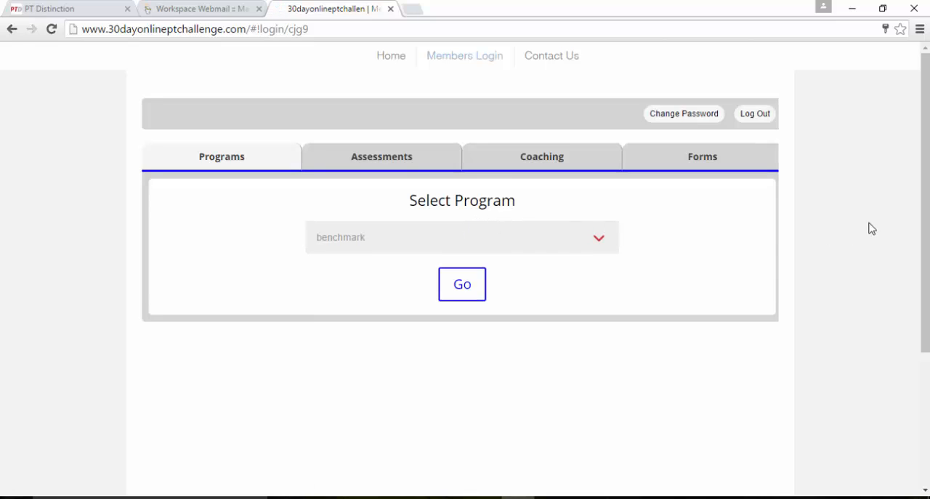
{"action": "mouse_move", "coordinate": [785, 246]}
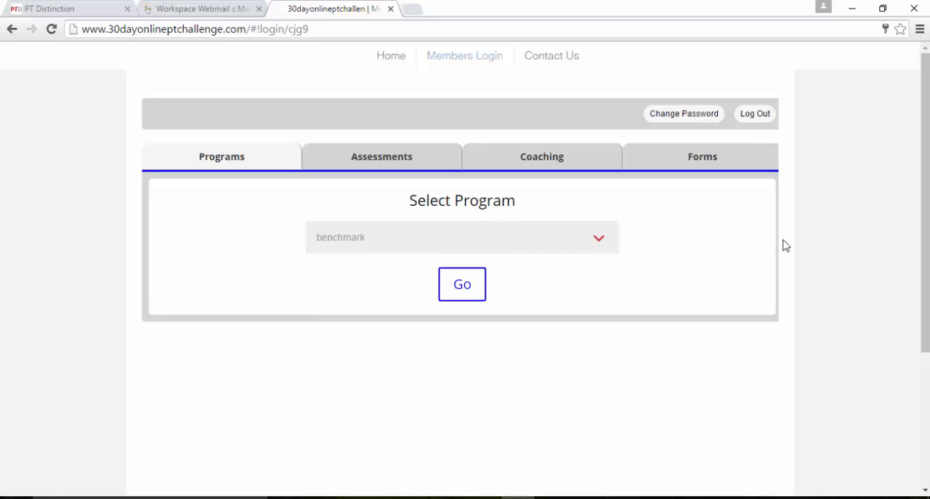
{"action": "mouse_move", "coordinate": [598, 247]}
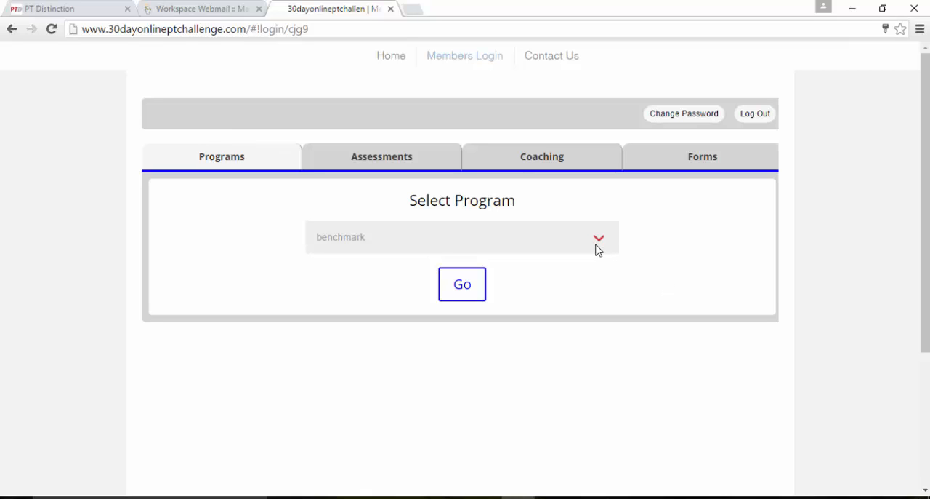
Browse the Initial Assessment's postural, range of motion, strength and body composition tests, then return home
{"action": "left_click", "coordinate": [382, 157]}
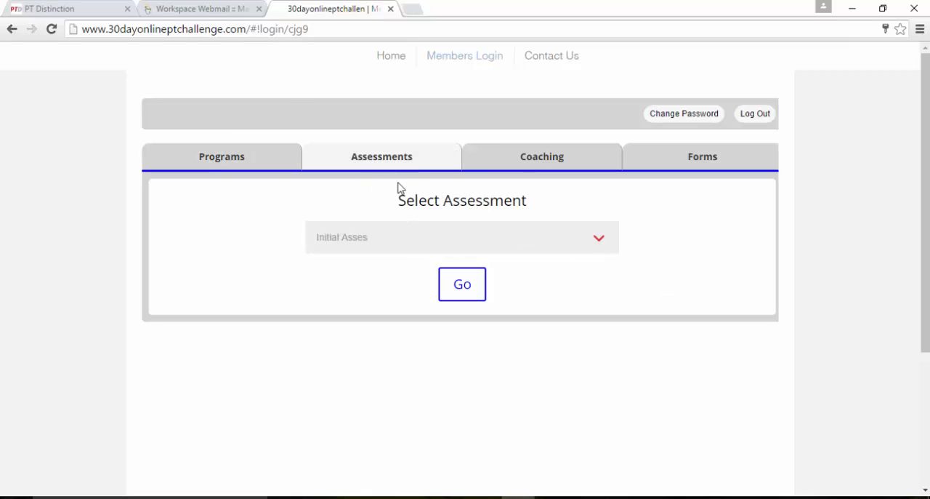
{"action": "left_click", "coordinate": [461, 283]}
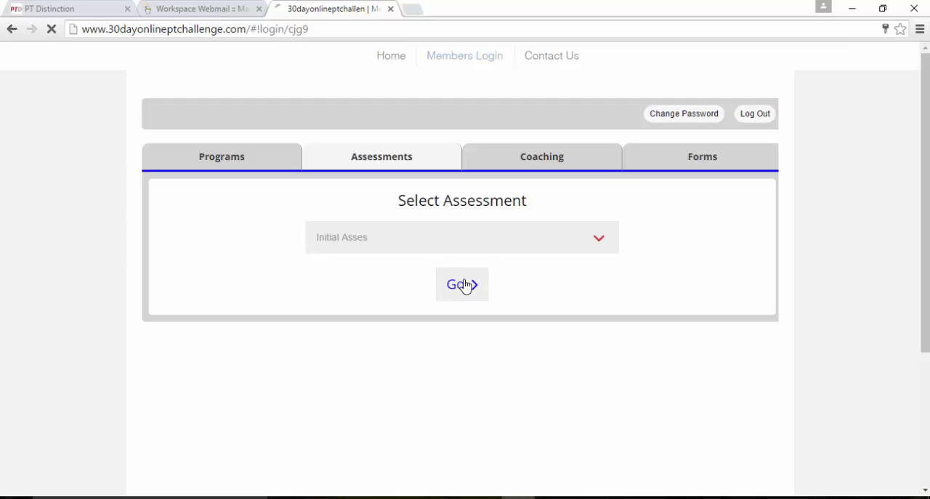
{"action": "left_click", "coordinate": [461, 284]}
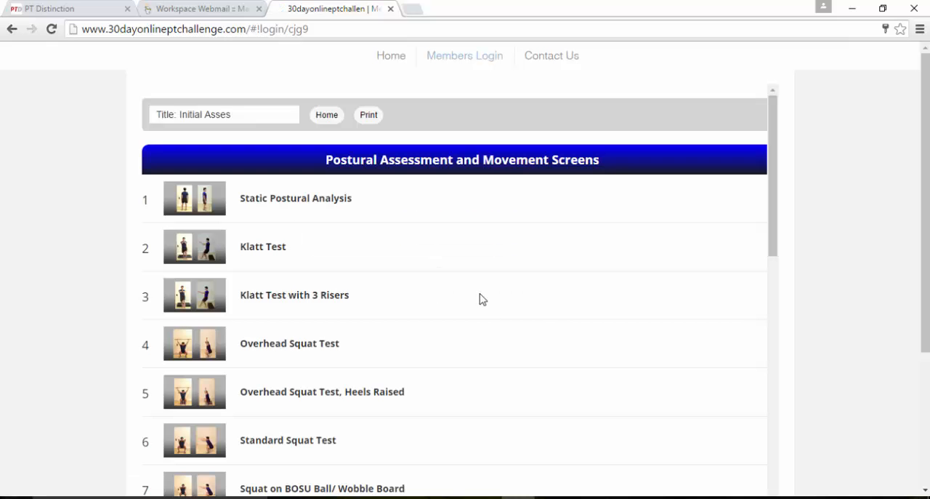
{"action": "scroll", "scroll_direction": "down", "scroll_amount": 3}
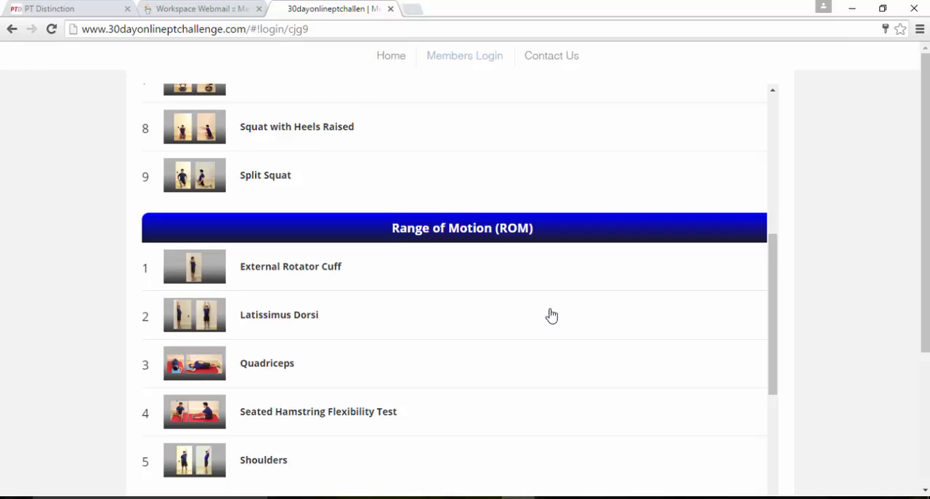
{"action": "scroll", "scroll_direction": "down", "scroll_amount": 3}
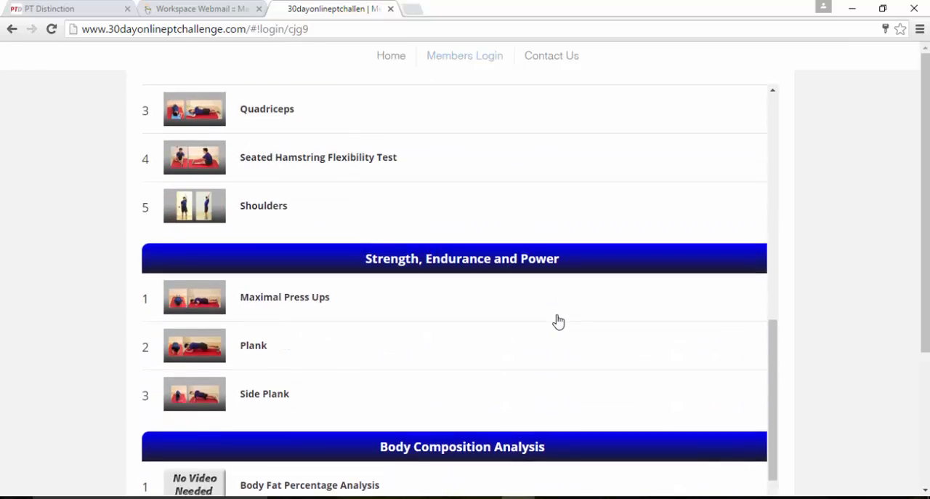
{"action": "scroll", "scroll_direction": "up", "scroll_amount": 3}
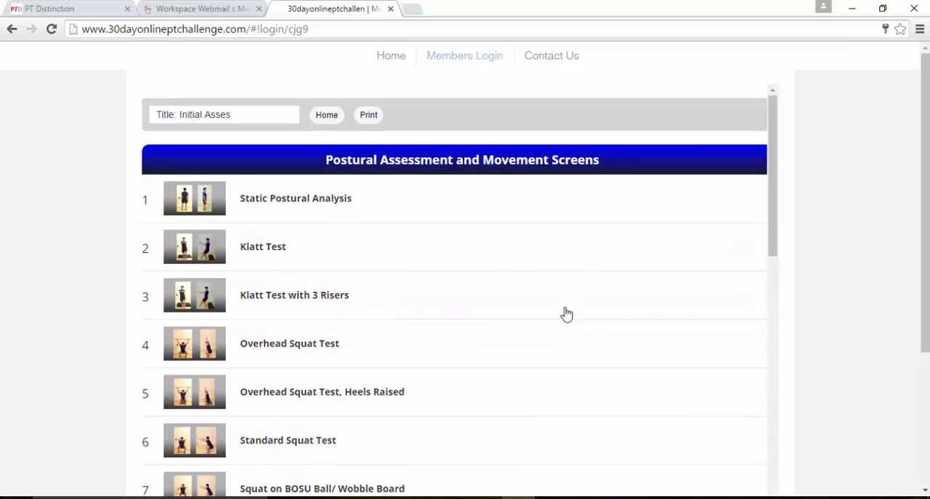
{"action": "left_click", "coordinate": [542, 157]}
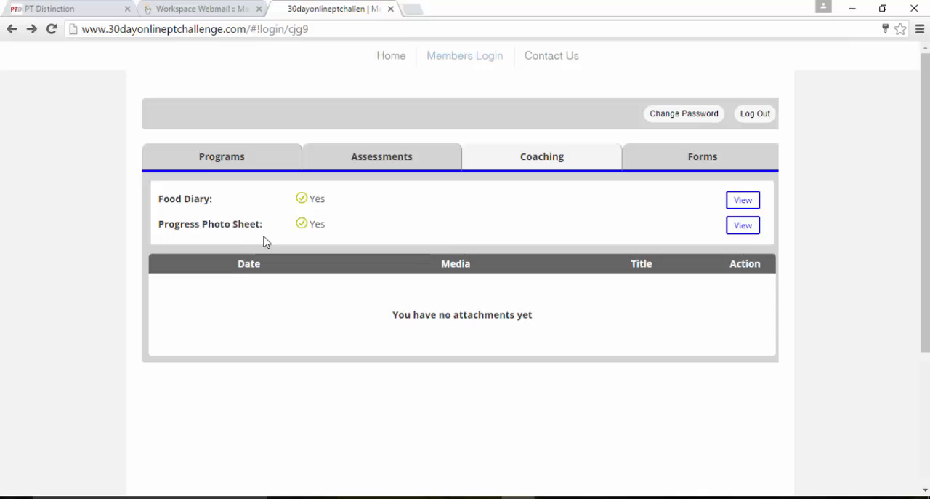
{"action": "mouse_move", "coordinate": [285, 241]}
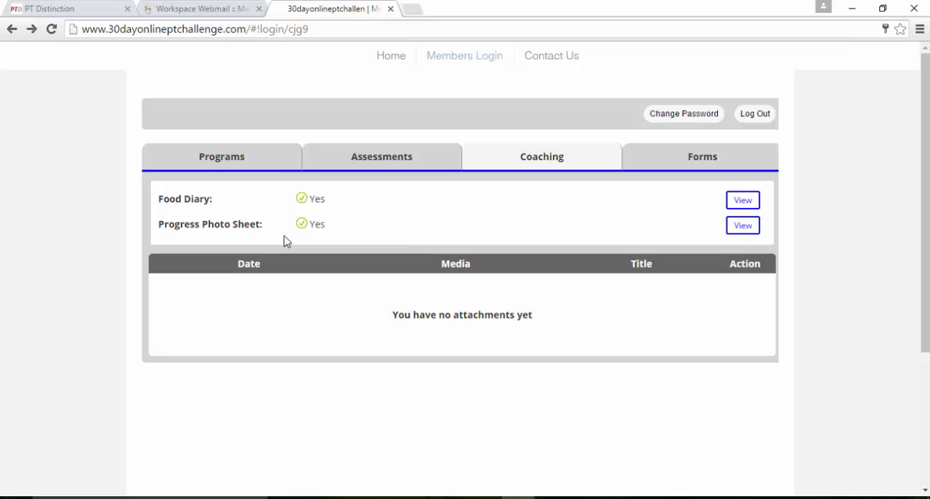
{"action": "mouse_move", "coordinate": [697, 166]}
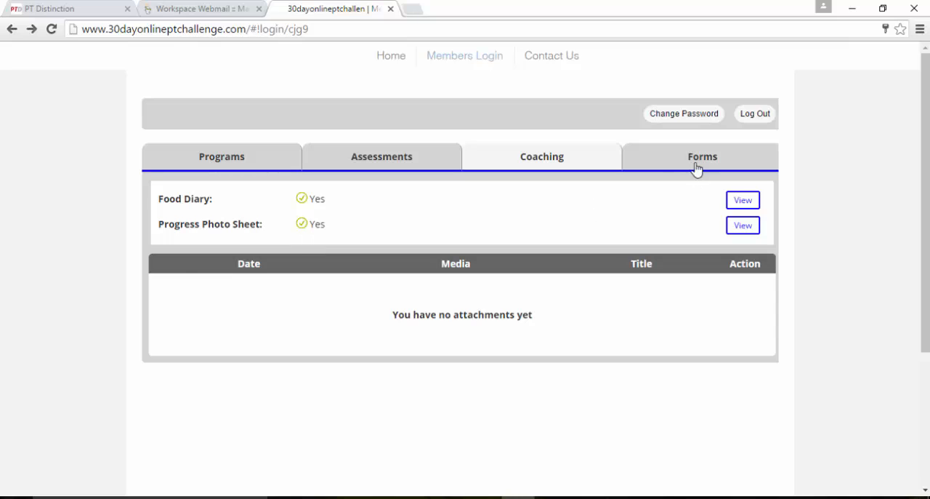
View the client's forms list and read the PAR Q health screening questions
{"action": "left_click", "coordinate": [702, 156]}
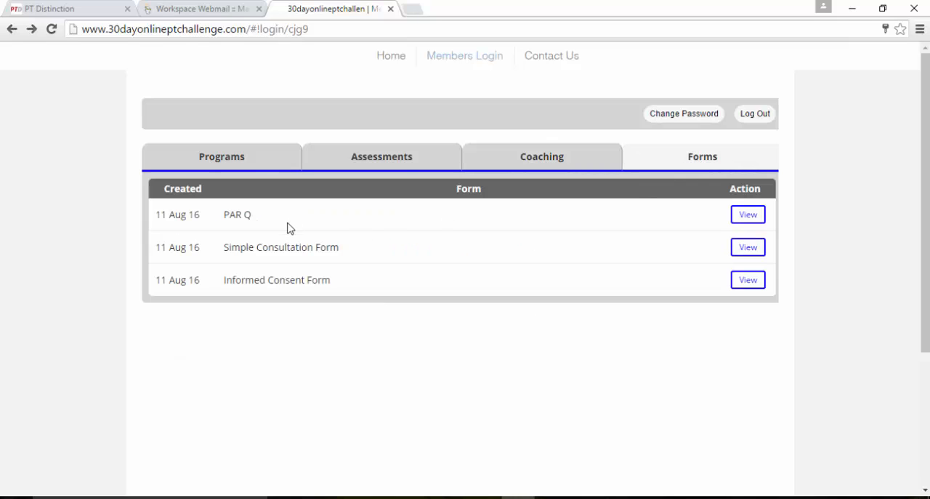
{"action": "mouse_move", "coordinate": [282, 284]}
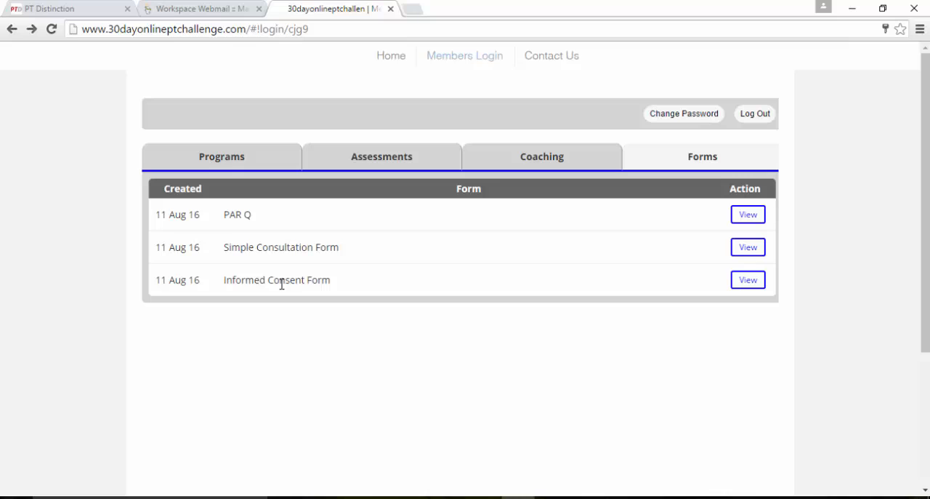
{"action": "mouse_move", "coordinate": [342, 304]}
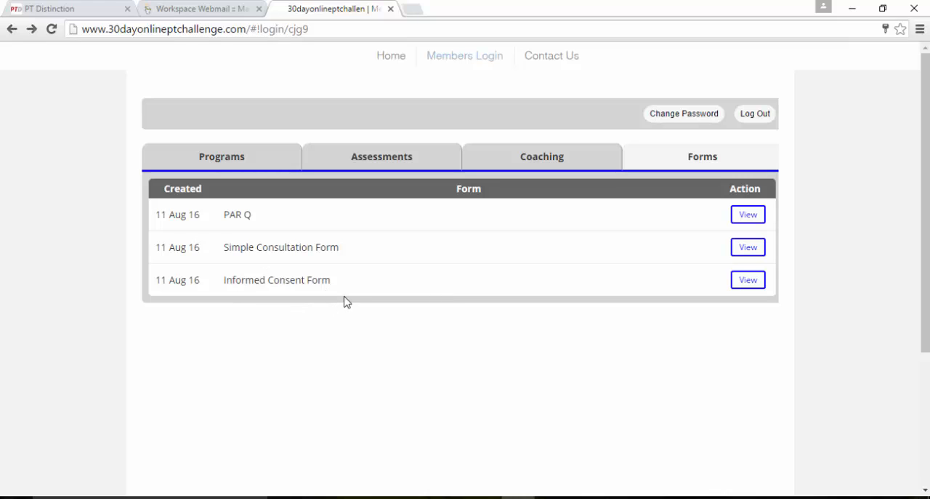
{"action": "left_click", "coordinate": [748, 214]}
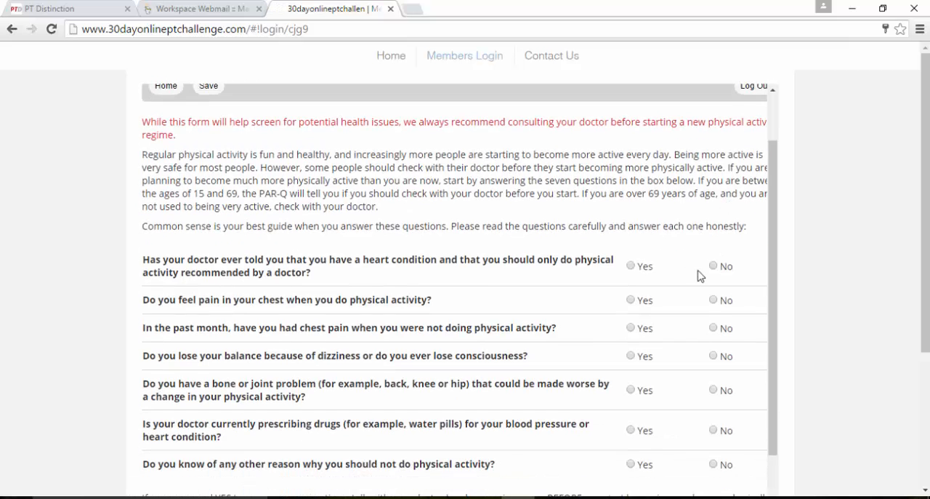
{"action": "scroll", "scroll_direction": "up", "scroll_amount": 3}
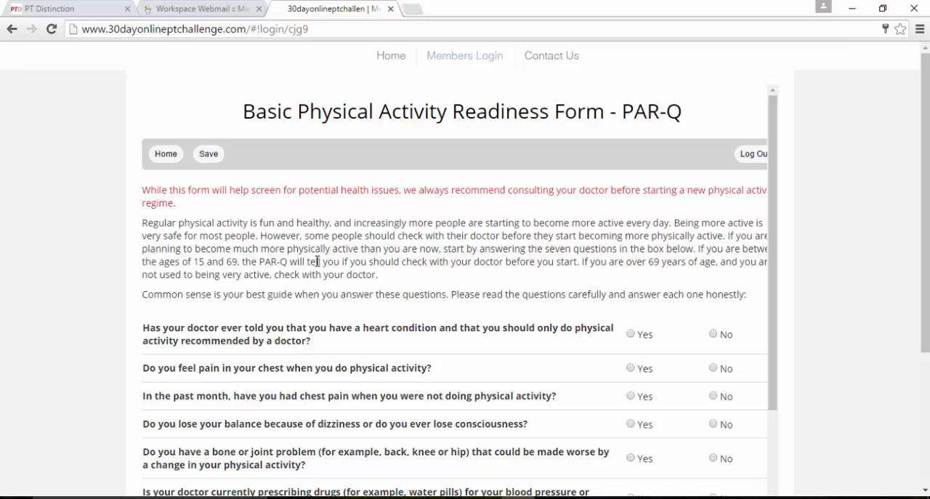